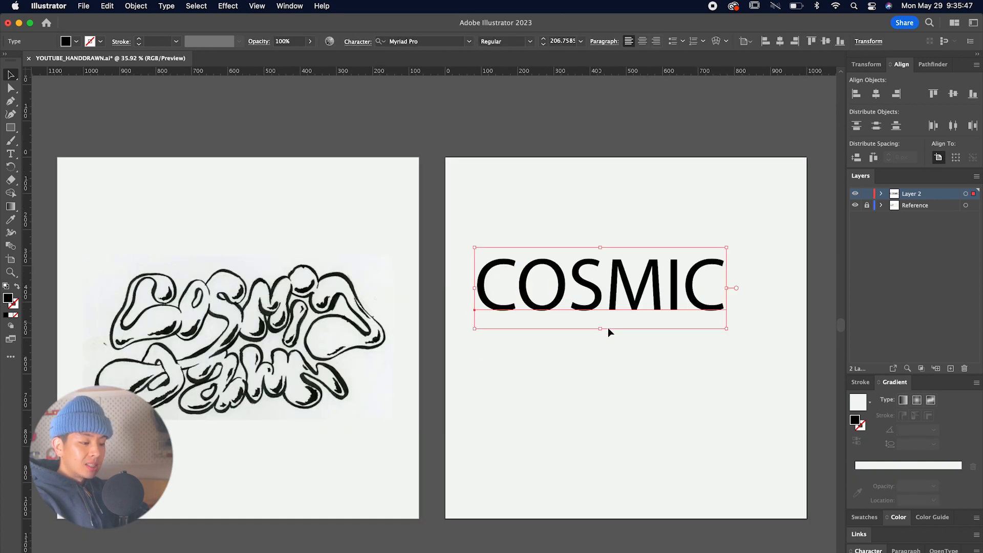
Add DAWN under COSMIC in SF Pro Rounded Black, white fill, 10 pt black stroke.
type("DAWN")
type("rounded")
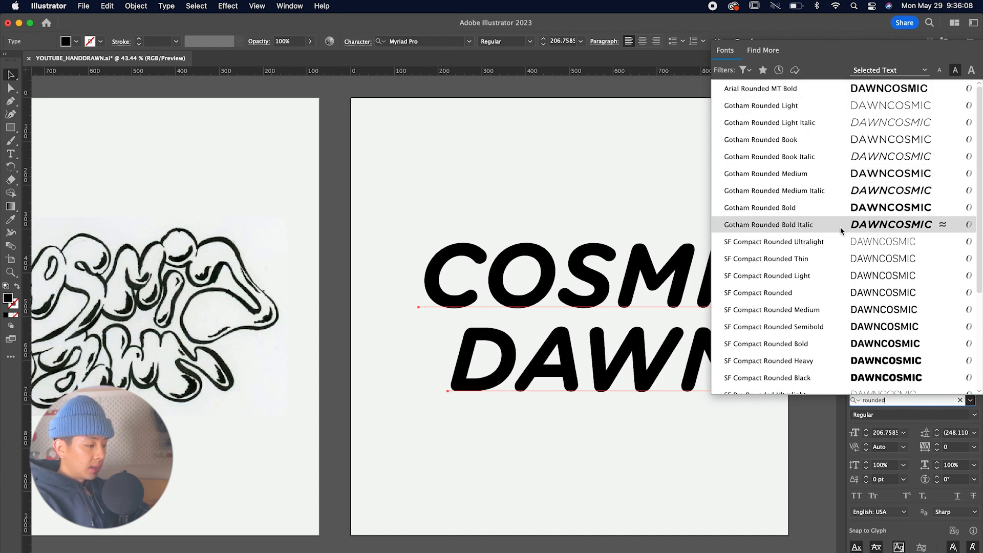
scroll("down", 3)
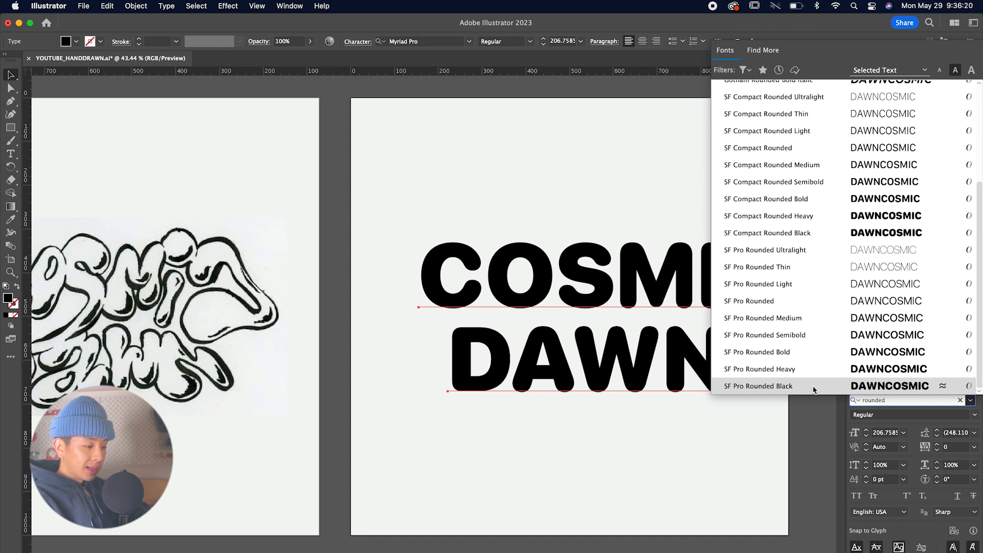
left_click(757, 385)
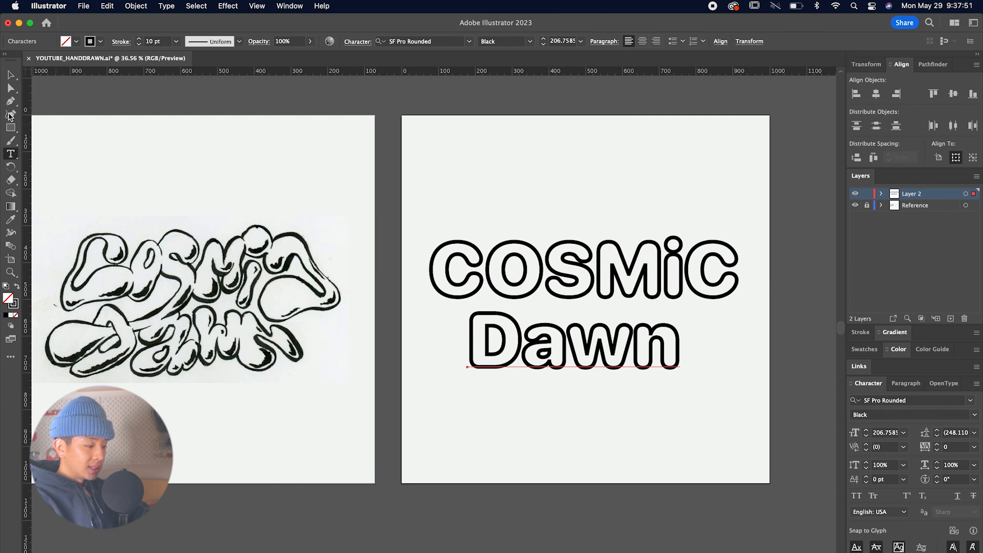
Convert the selected COSMIC Dawn lettering to outlines with Type > Create Outlines.
left_click(583, 269)
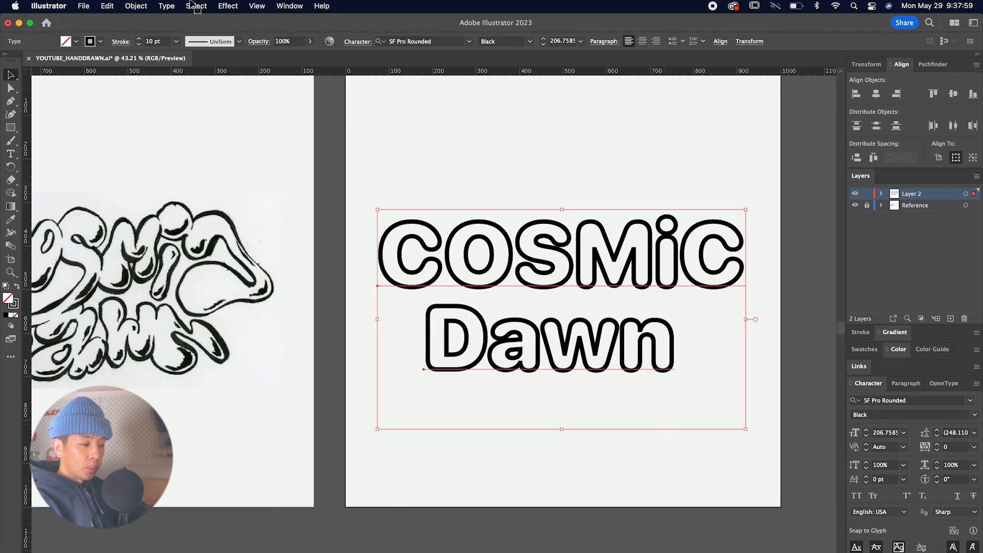
left_click(166, 6)
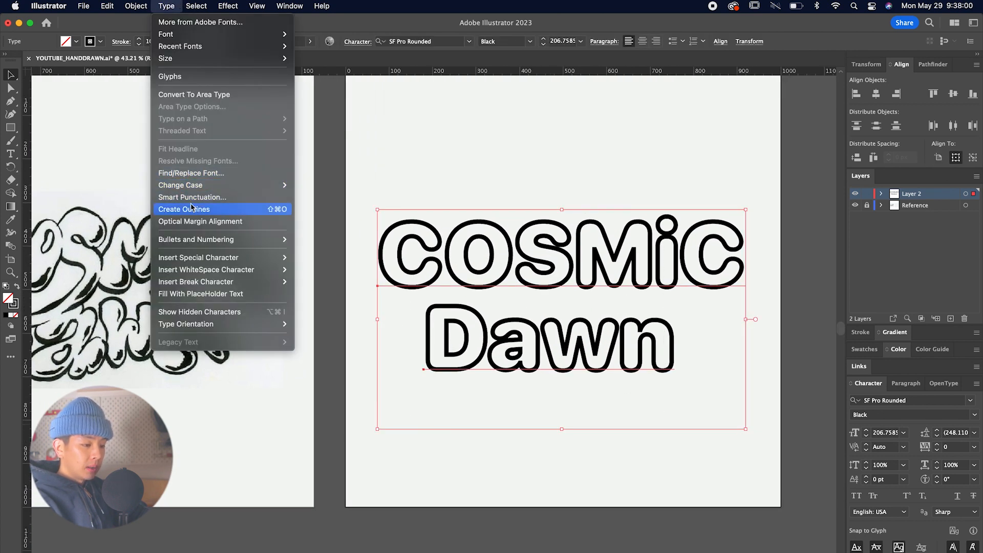
left_click(185, 208)
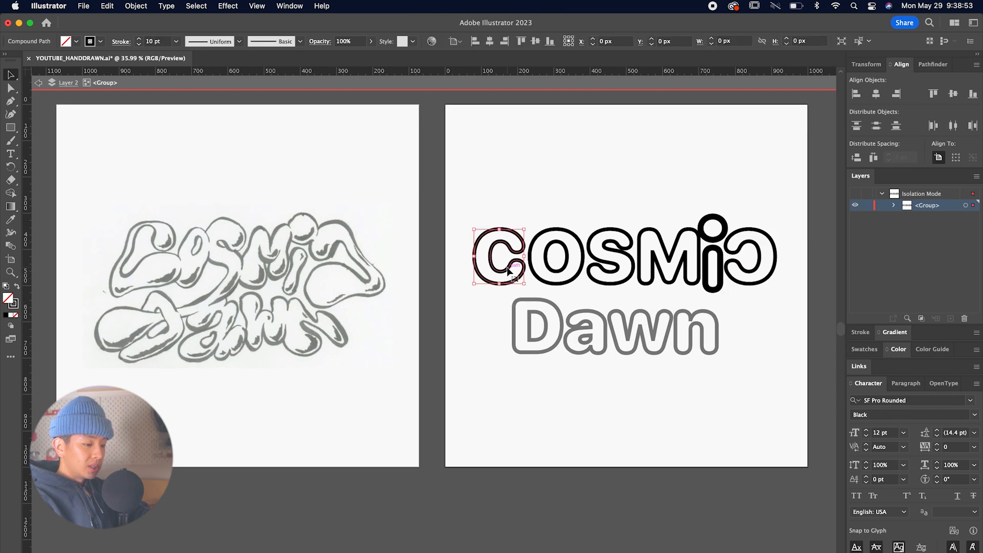
Enlarge the first letter C, then move on to the next letter.
left_click_drag(524, 283, 501, 290)
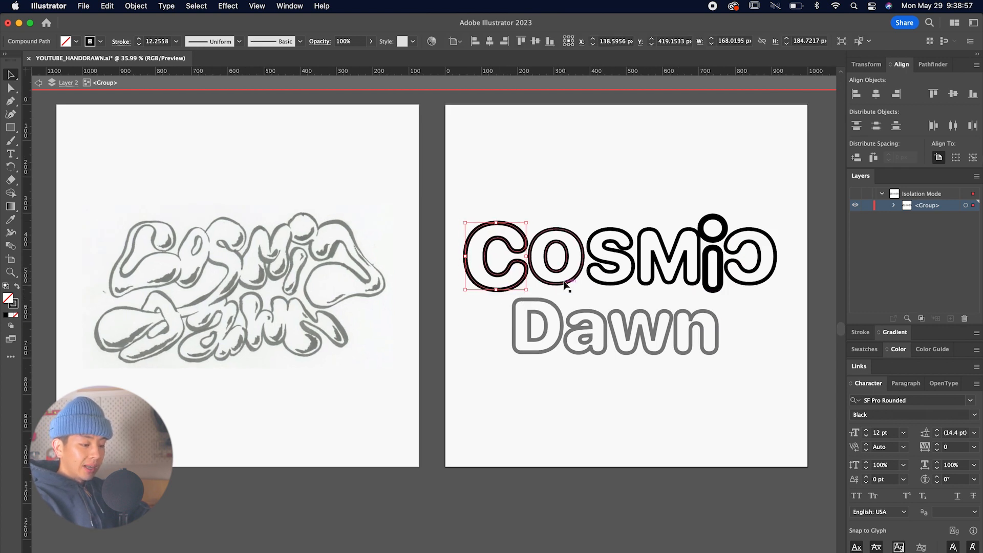
left_click(579, 330)
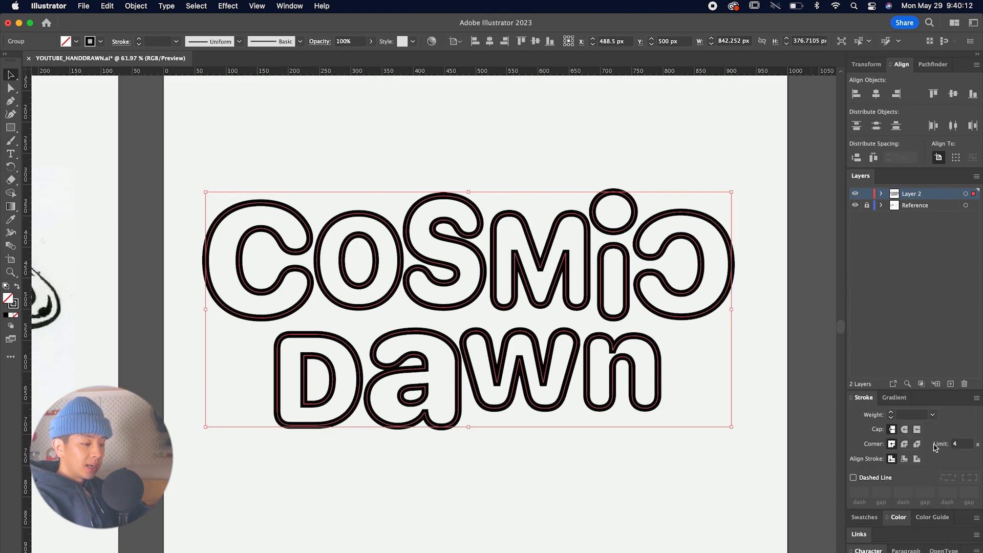
mouse_move(904, 458)
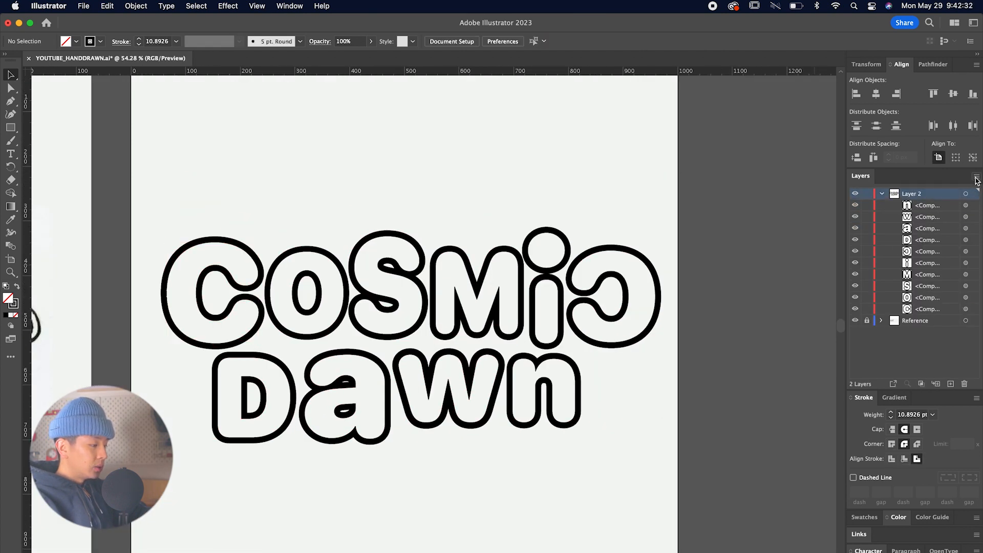
Split the letters onto separate layers with Release to Layers (Sequence) and select the emptied original layer.
left_click(975, 178)
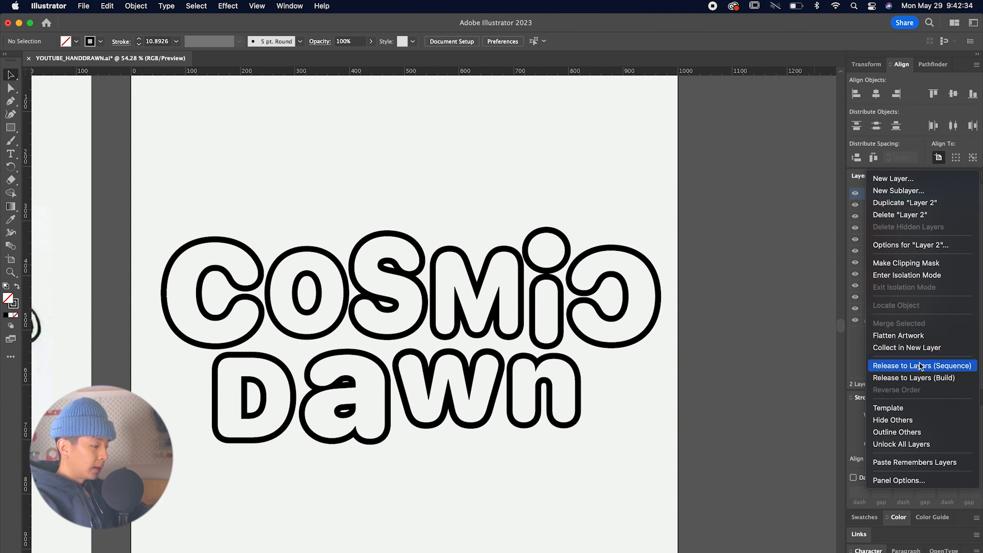
left_click(921, 365)
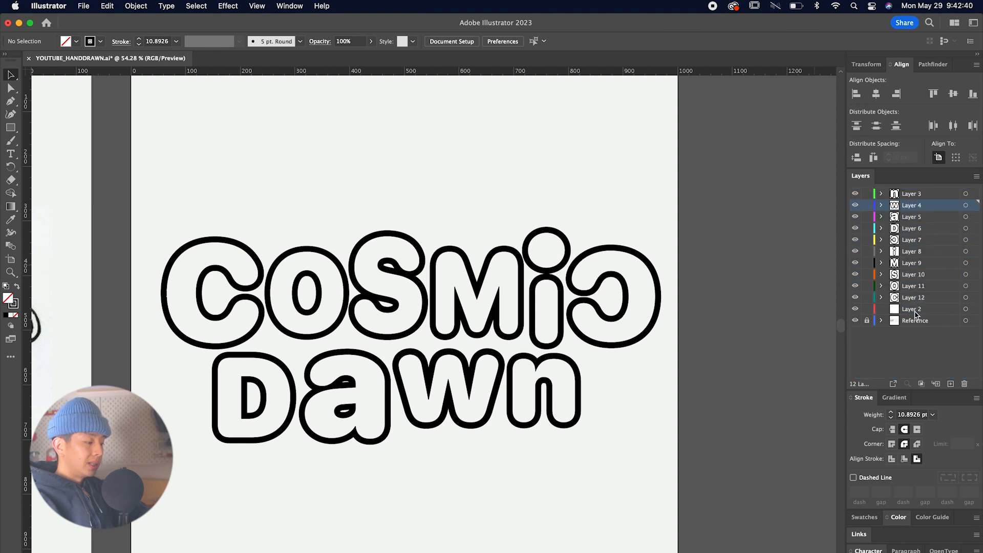
left_click(910, 308)
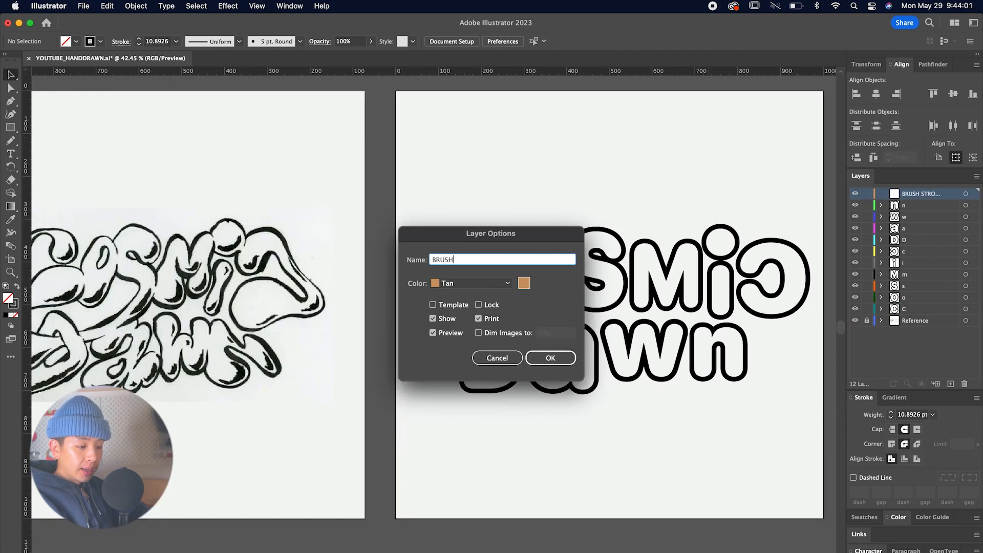
Confirm the new BRUSH layer name in Layer Options.
left_click(550, 357)
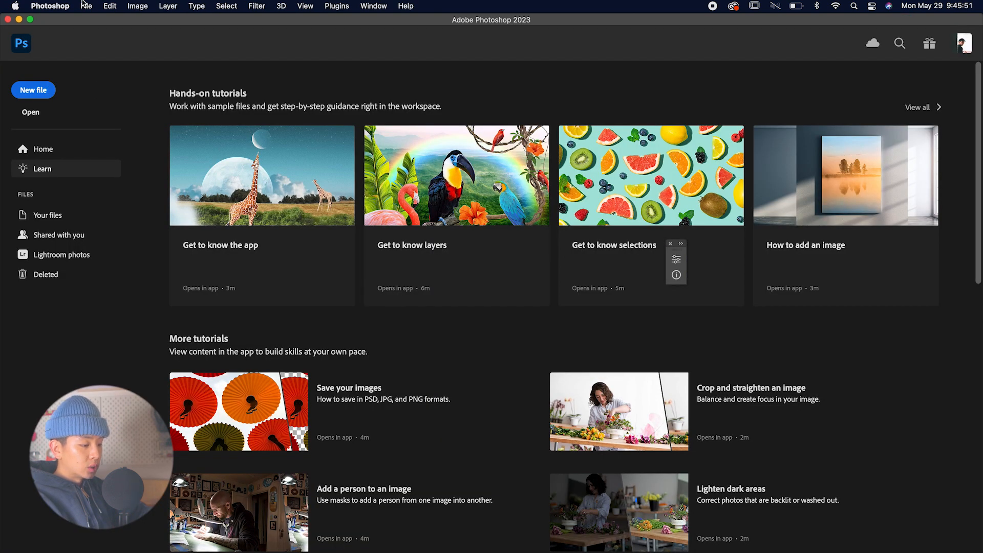
Create a new 2500 × 2500 px document at 72 pixels per inch.
left_click(33, 90)
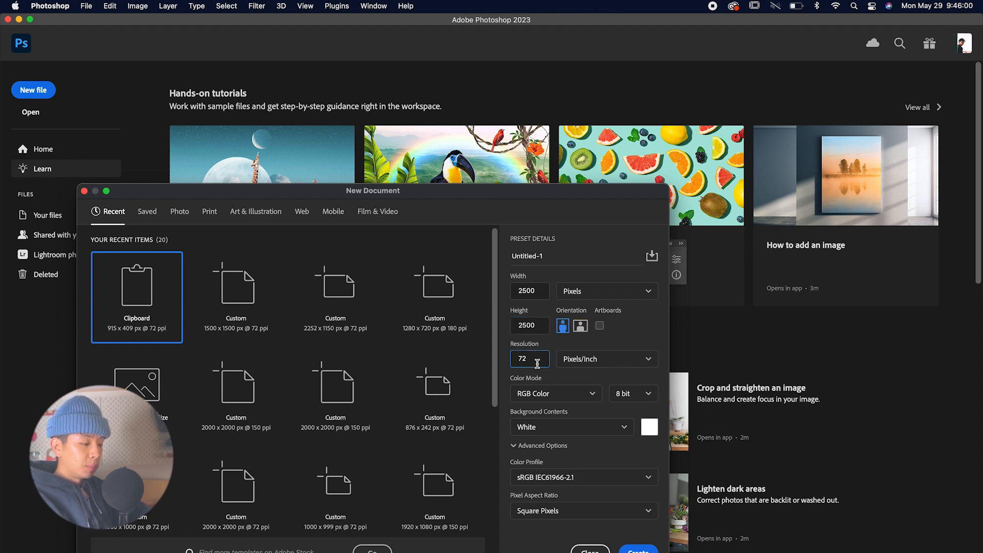
left_click(637, 550)
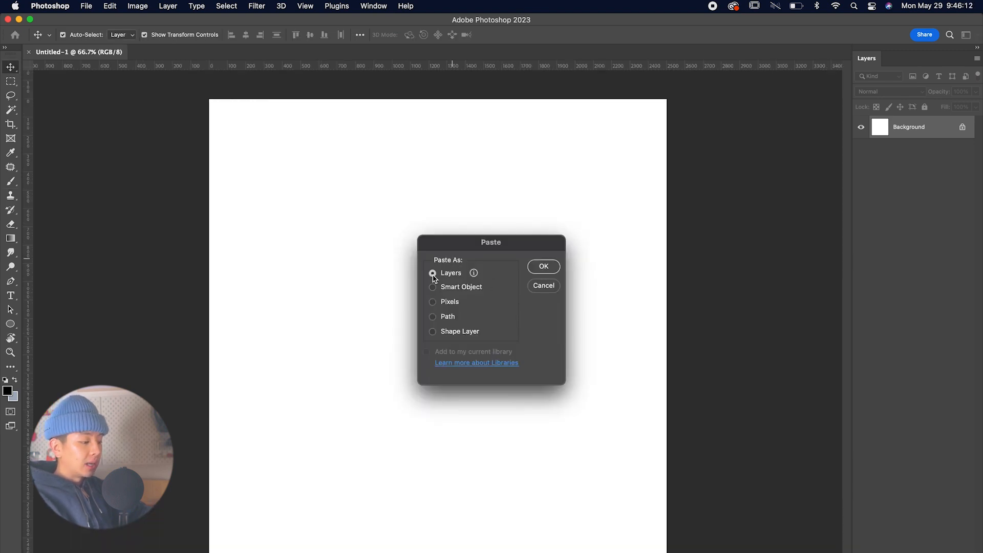
mouse_move(474, 273)
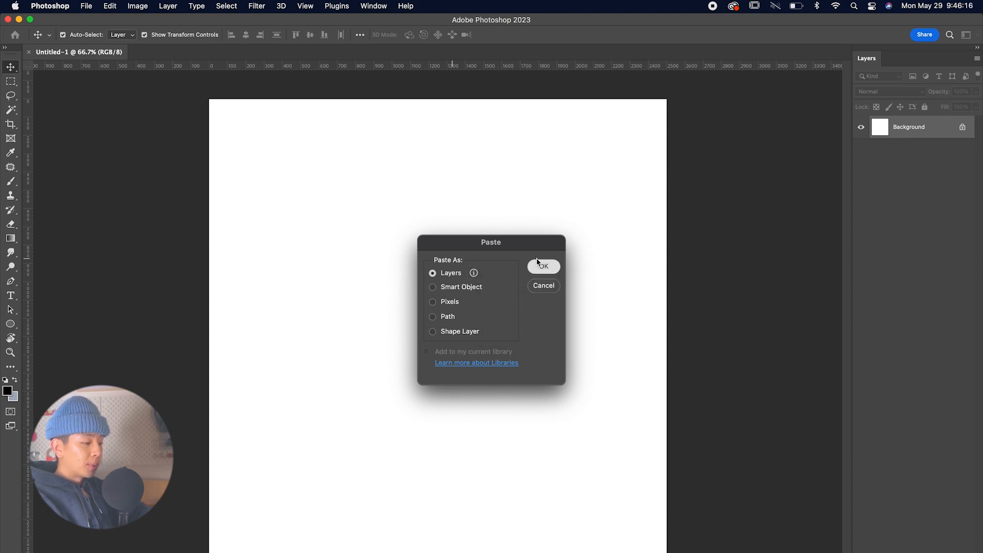
Paste the artwork as layers, expand Group 1, and select the BRUSH SHINE layer.
left_click(542, 266)
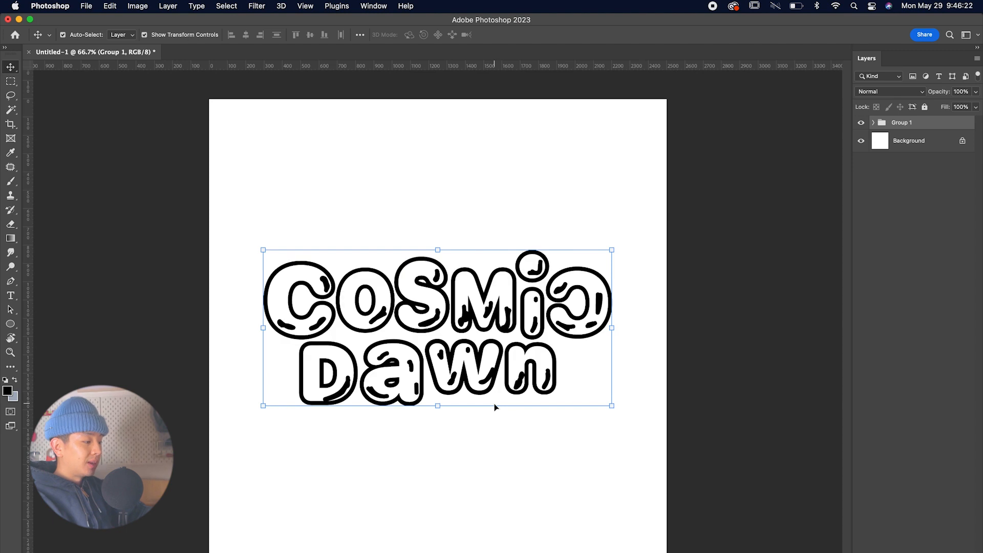
left_click_drag(611, 405, 661, 427)
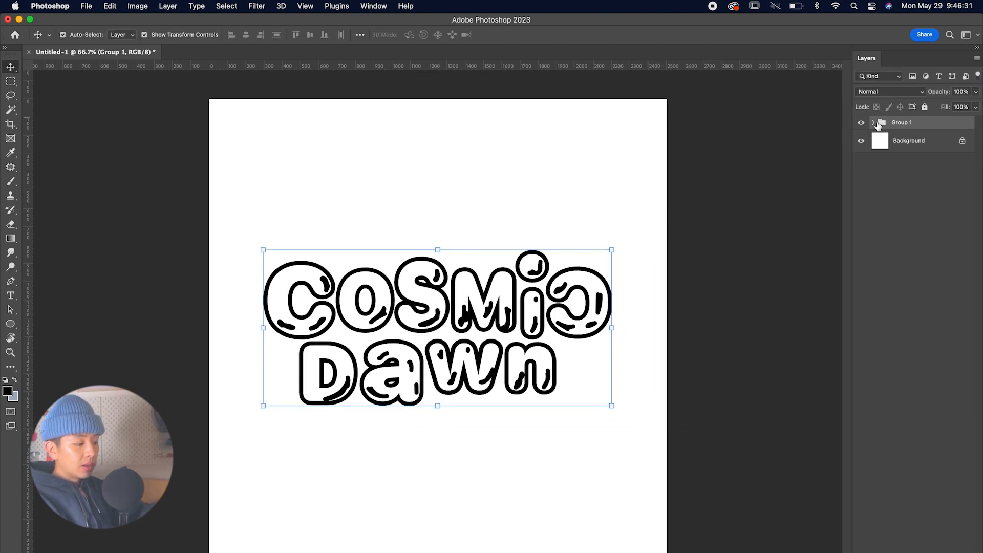
left_click(873, 122)
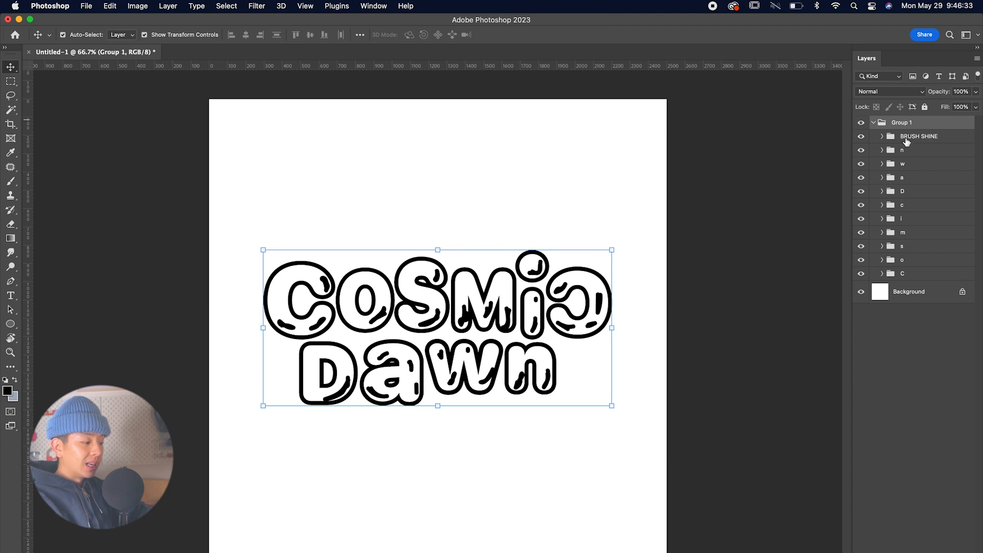
left_click(902, 274)
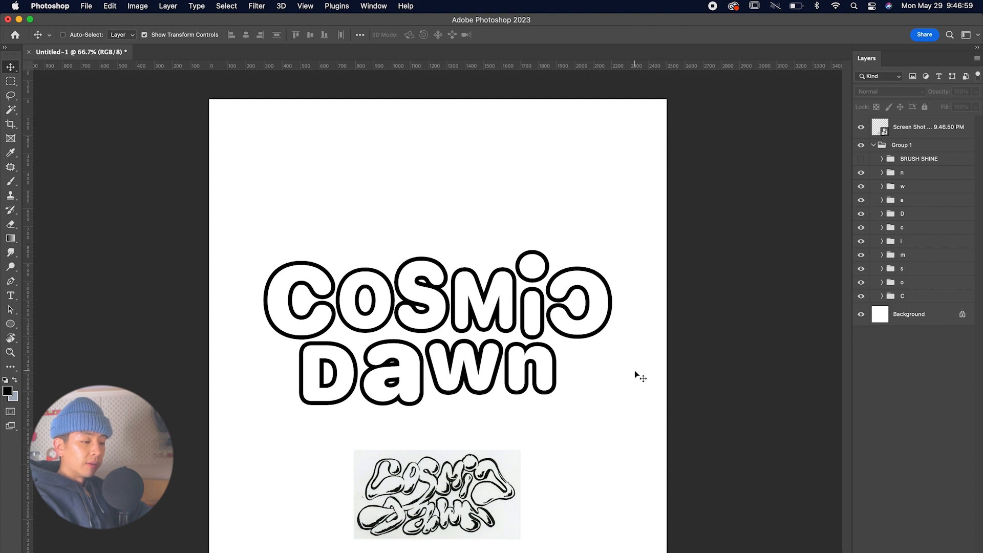
Open the Layer menu to add a new Levels adjustment layer.
left_click(168, 5)
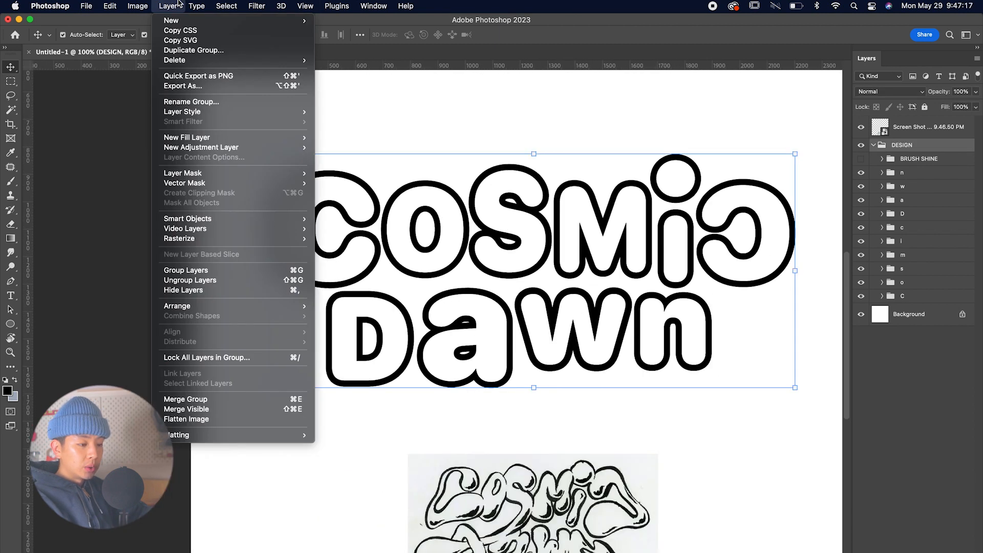
mouse_move(201, 147)
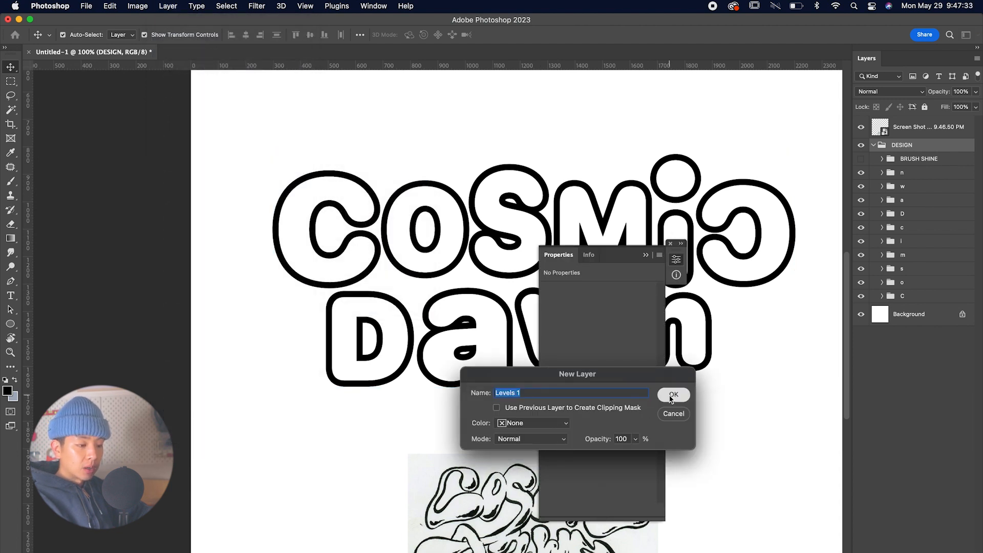
Create the Levels 1 adjustment layer and smudge the letter C into a rounded blob.
left_click(673, 395)
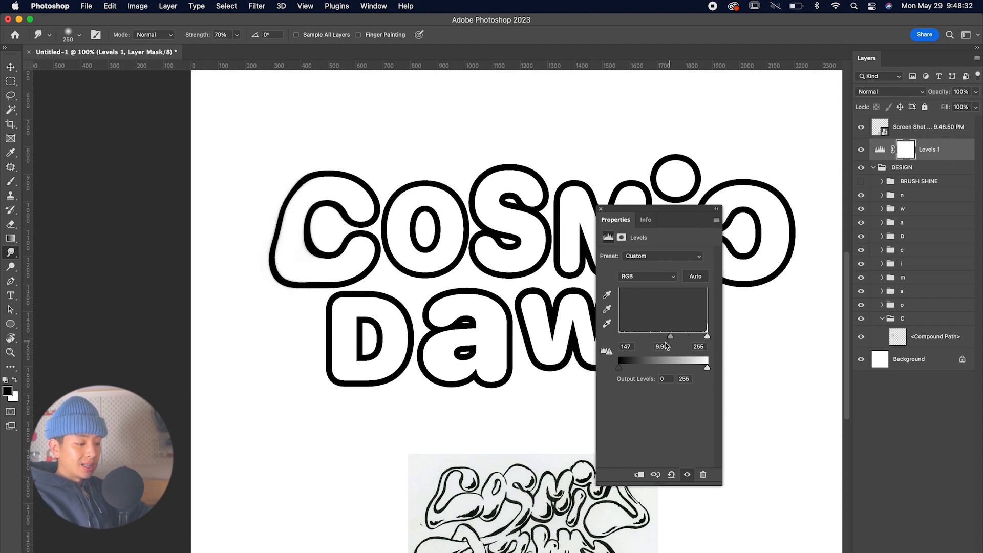
left_click_drag(670, 336, 674, 335)
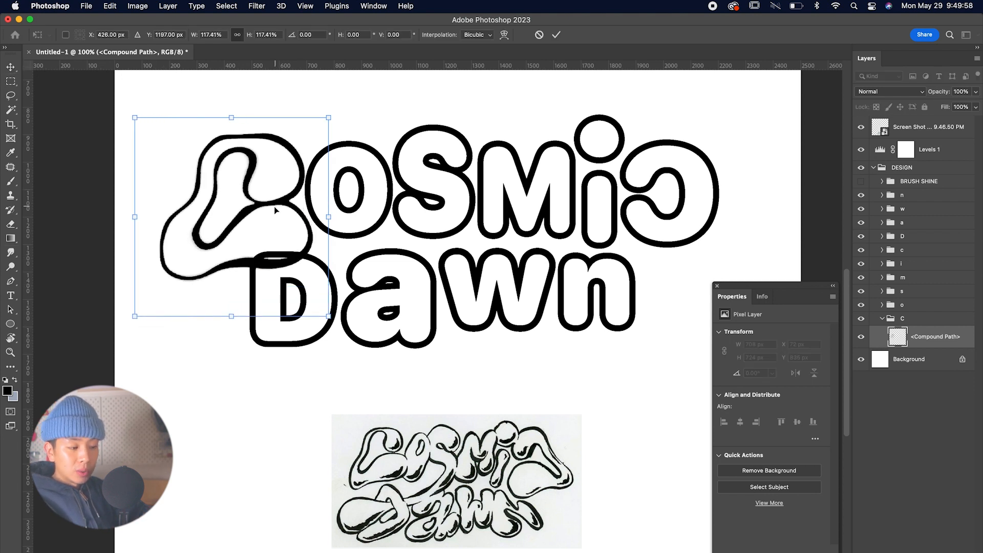
Pan to the full lettering and stretch the warped C taller.
left_click_drag(232, 216, 231, 194)
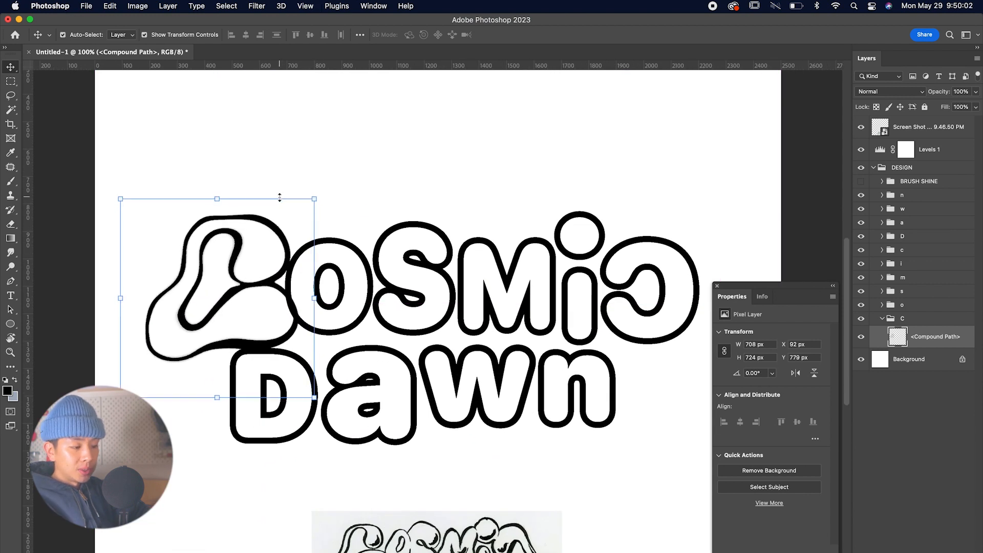
left_click_drag(216, 199, 216, 201)
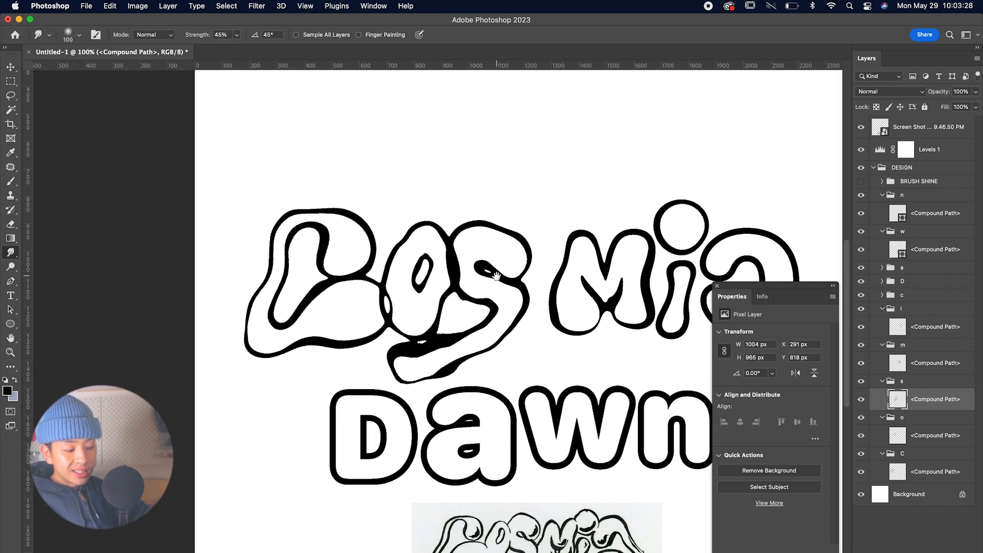
Select the C letter layer and add a layer mask to it.
left_click(11, 67)
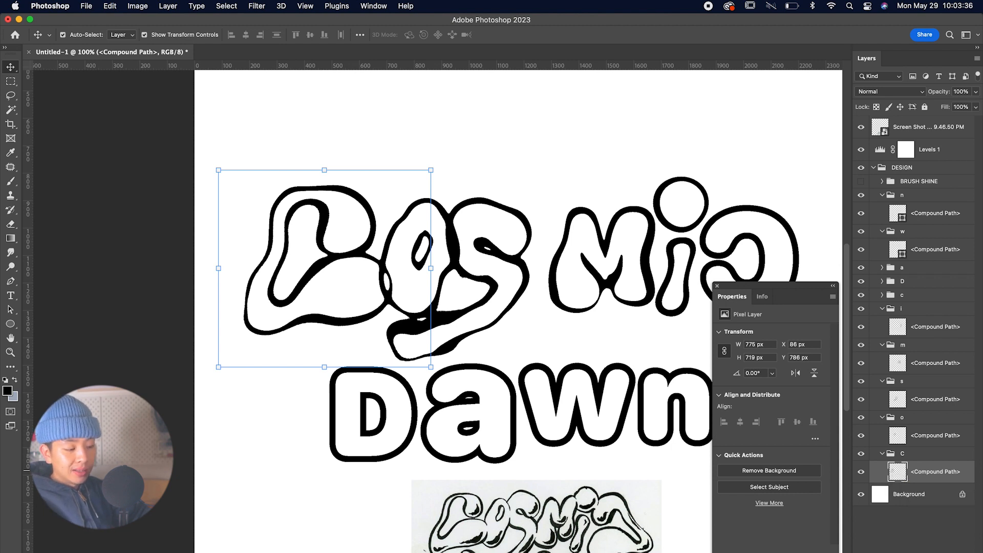
left_click(922, 471)
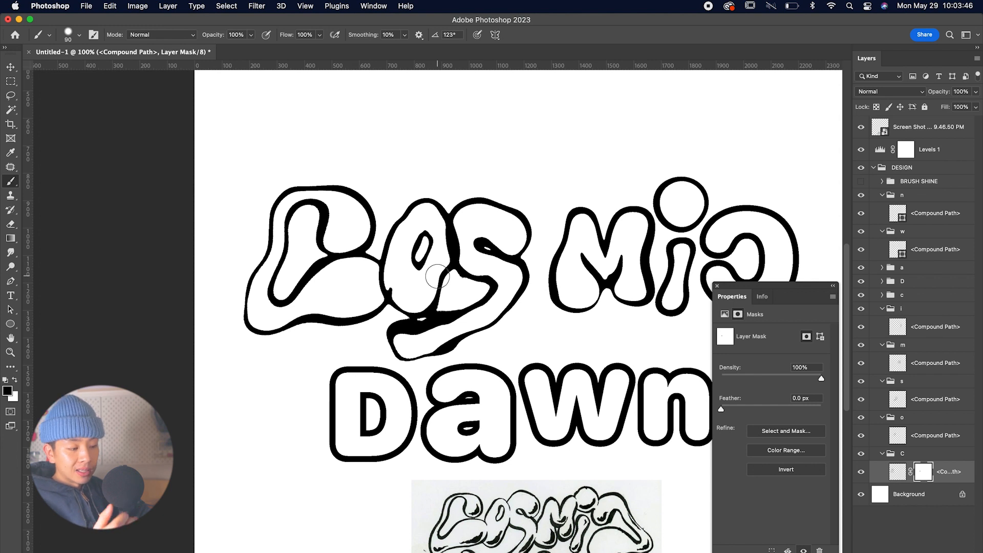
mouse_move(408, 277)
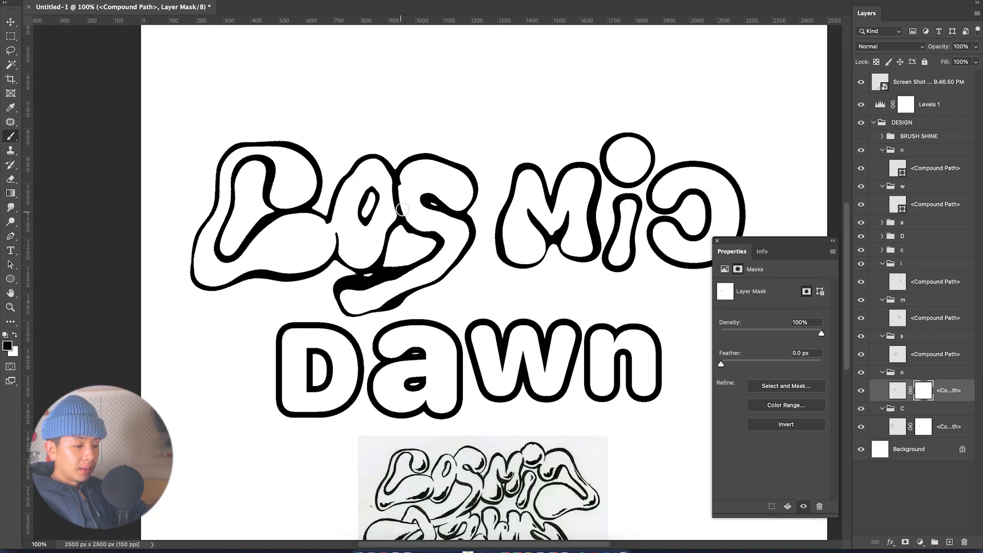
mouse_move(398, 198)
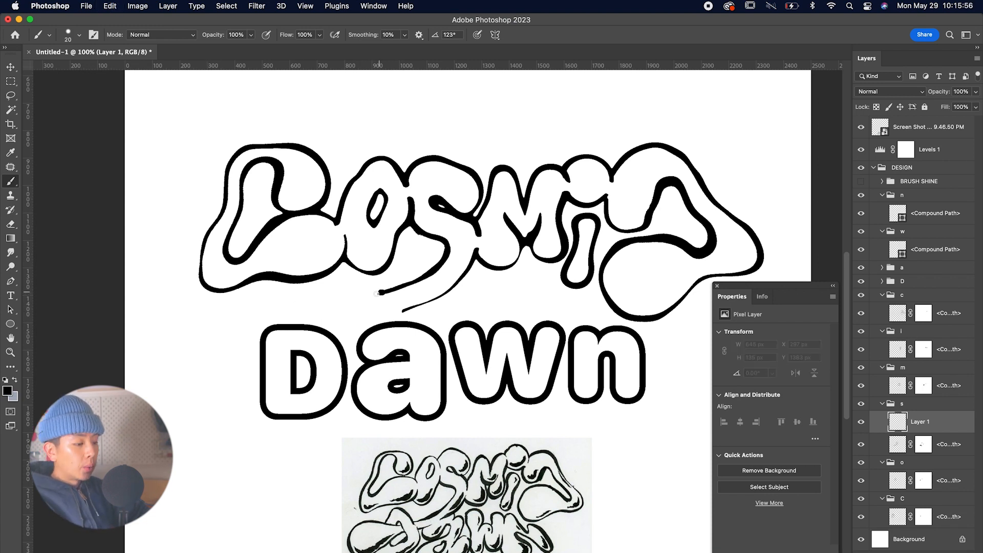
Smudge the connecting stroke into a thick tail ending in a rounded blob.
left_click_drag(376, 293, 203, 349)
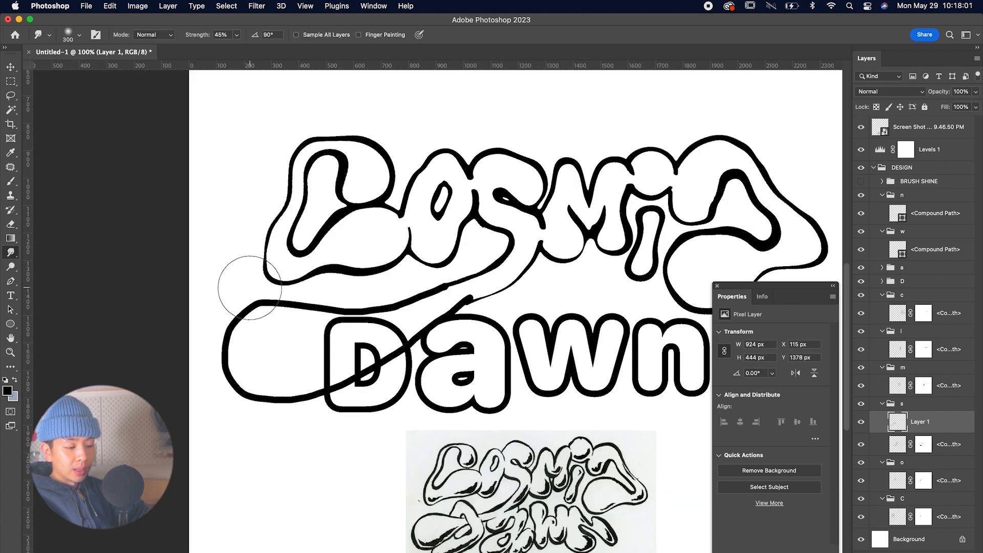
left_click_drag(251, 288, 457, 269)
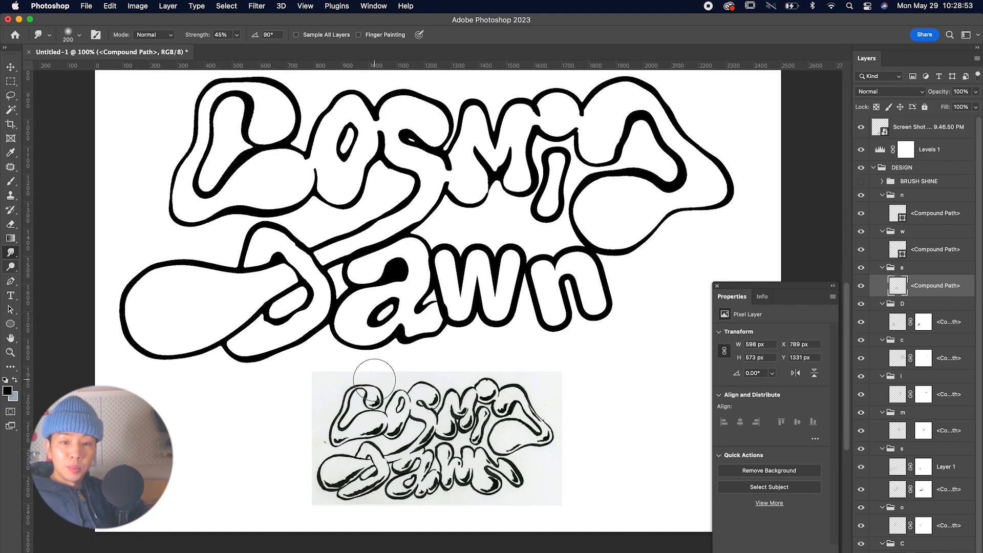
Smudge the n of Dawn into a rounder bubble with a curled tail.
left_click(10, 67)
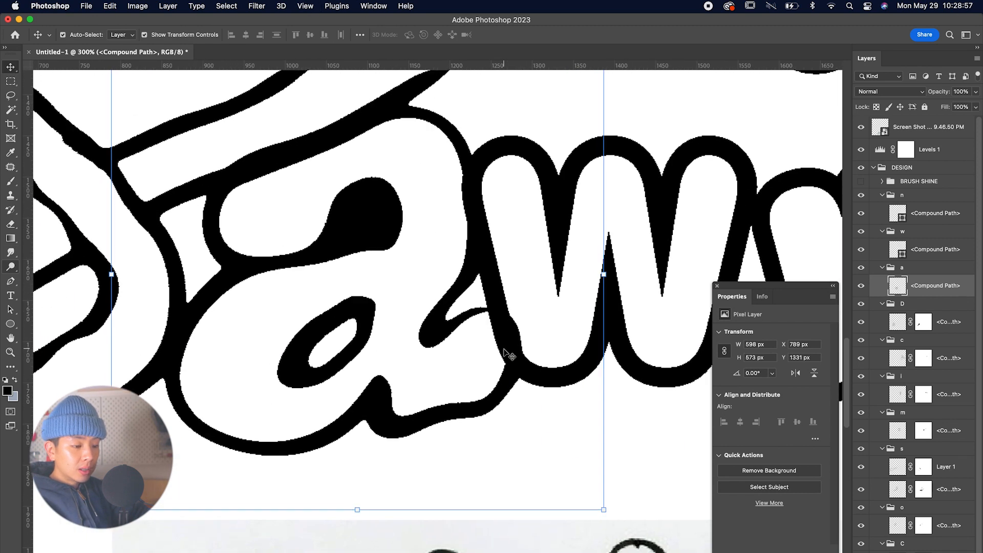
mouse_move(18, 224)
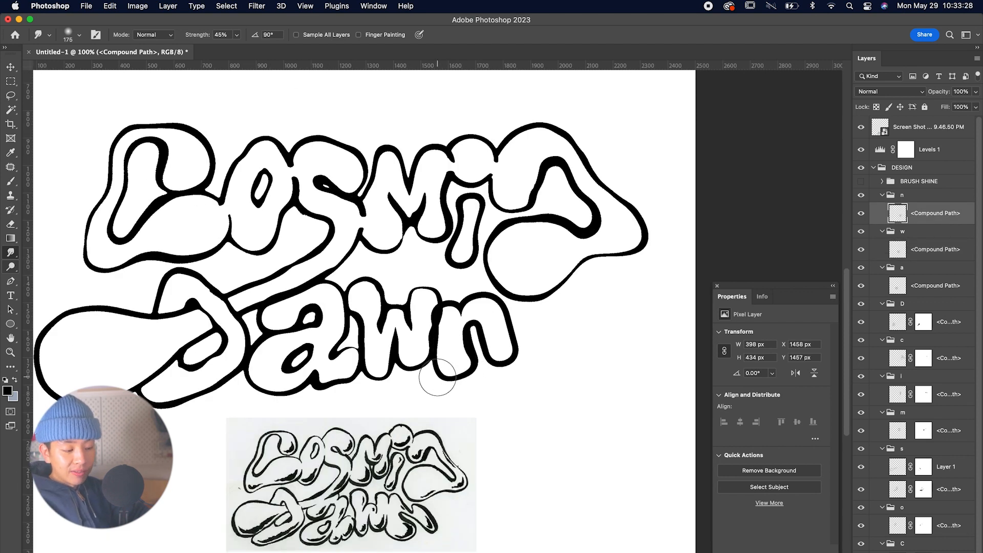
left_click_drag(438, 379, 533, 348)
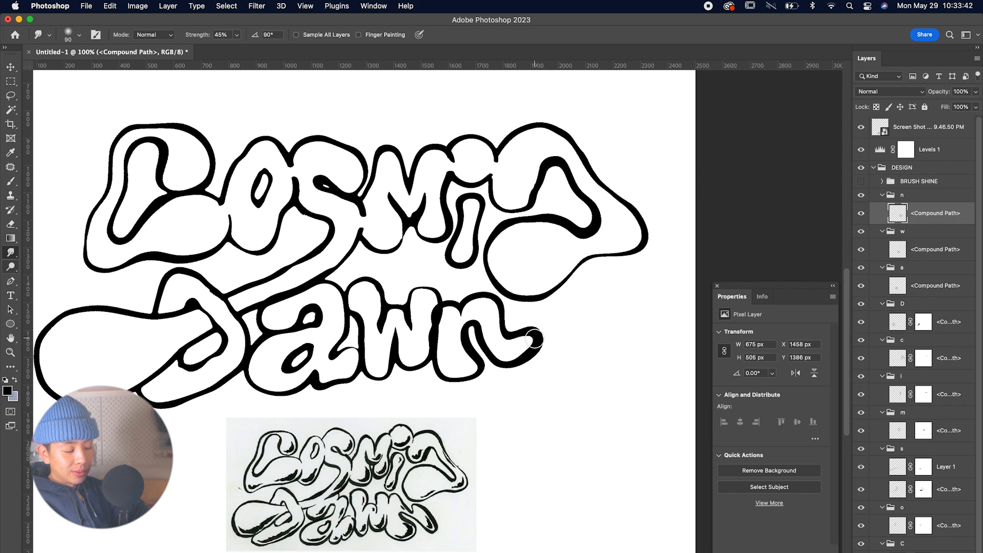
left_click_drag(520, 332, 507, 370)
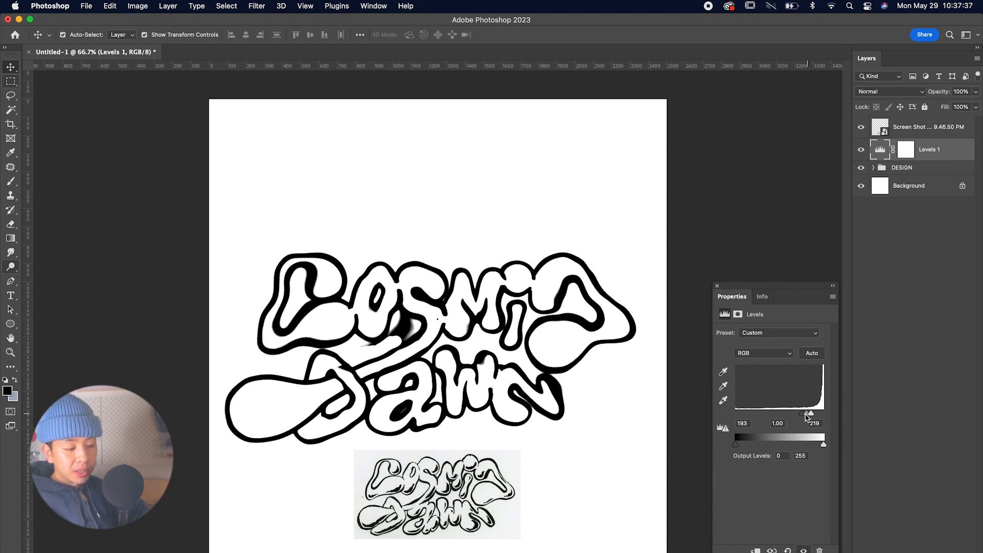
Push the Levels 1 midtone slider to 9.99 and expand the BRUSH SHINE group.
left_click_drag(810, 413, 803, 413)
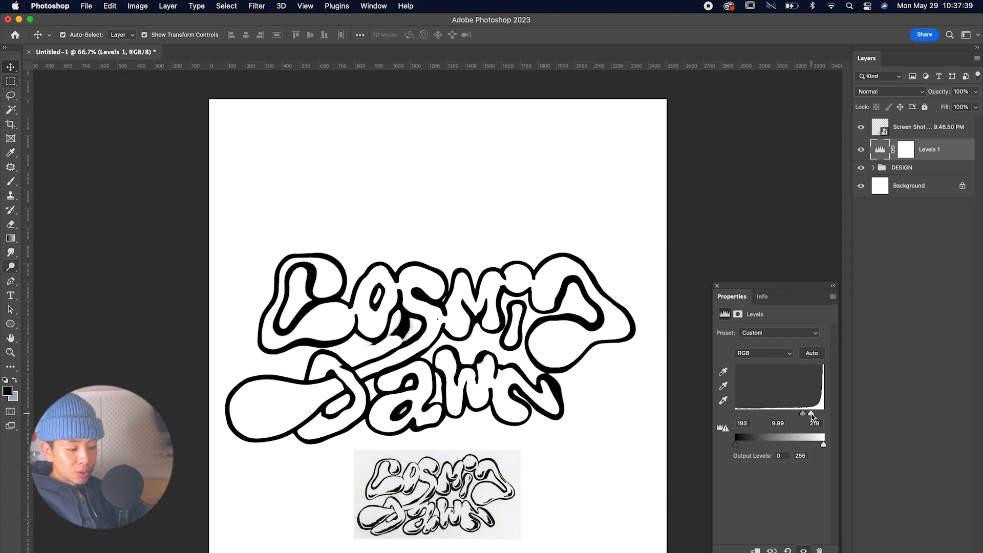
left_click_drag(823, 413, 809, 414)
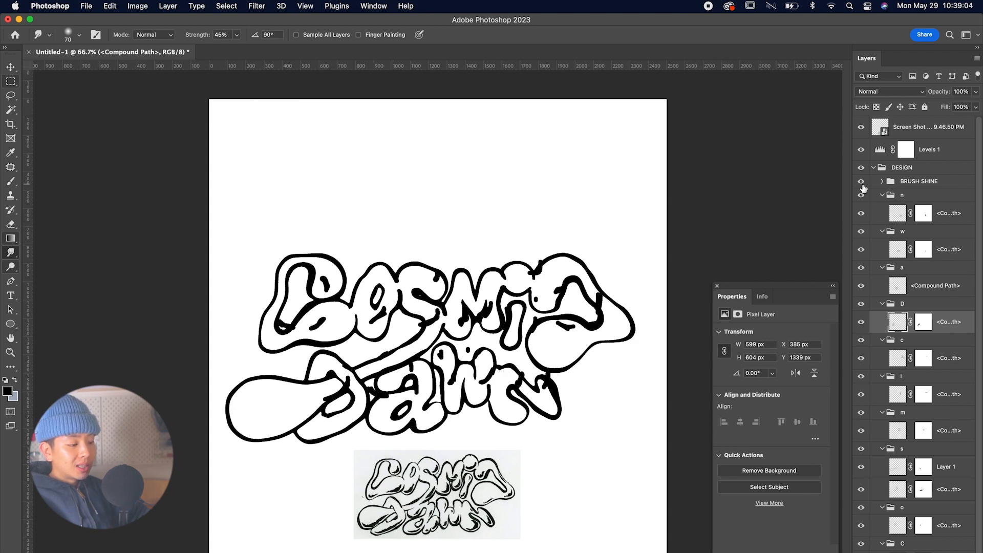
left_click(883, 181)
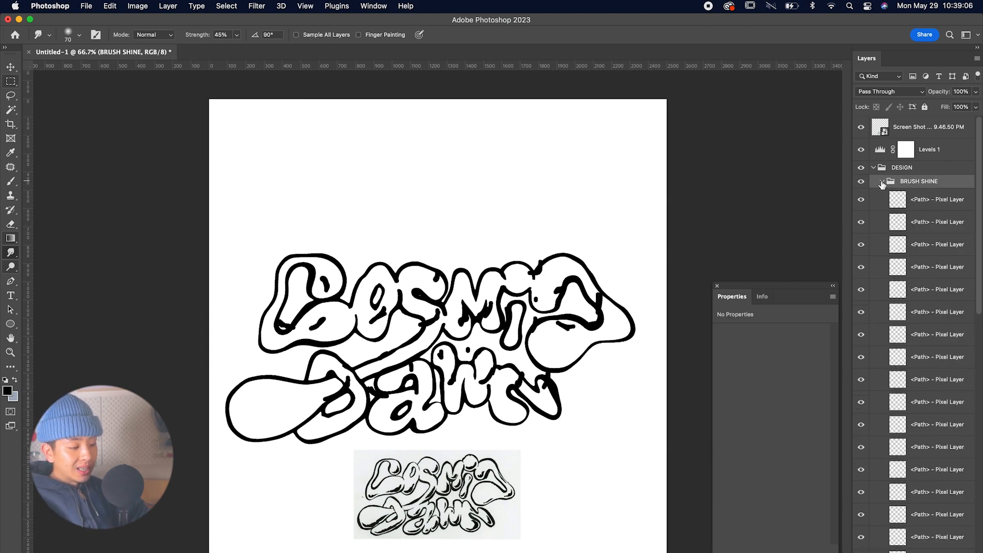